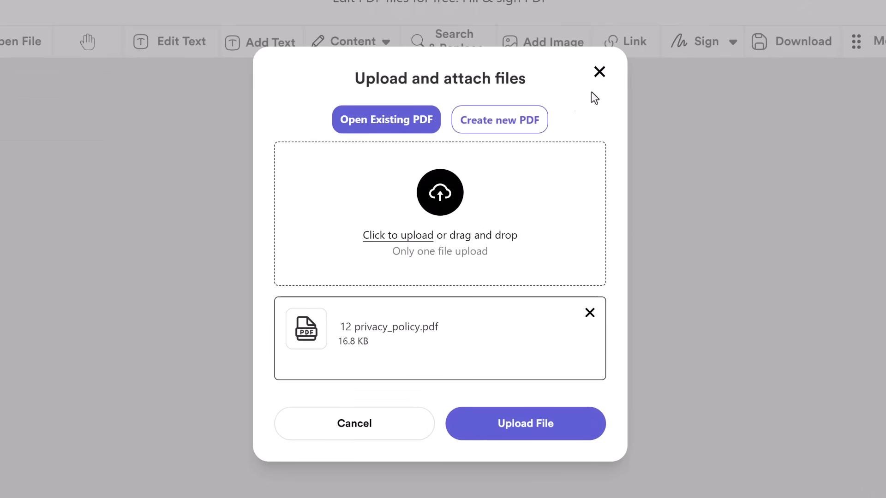
# - Keep Open Existing PDF selected and upload privacy_policy.pdf into the editor
pyautogui.click(499, 120)
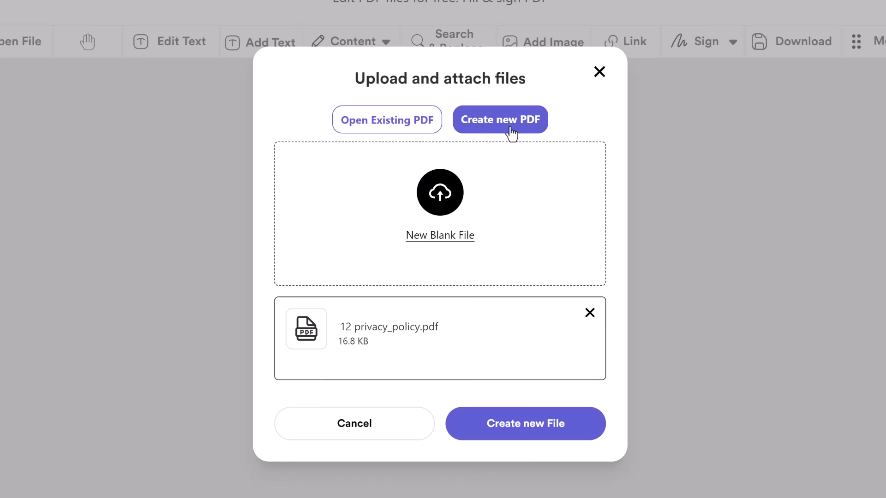
pyautogui.click(387, 119)
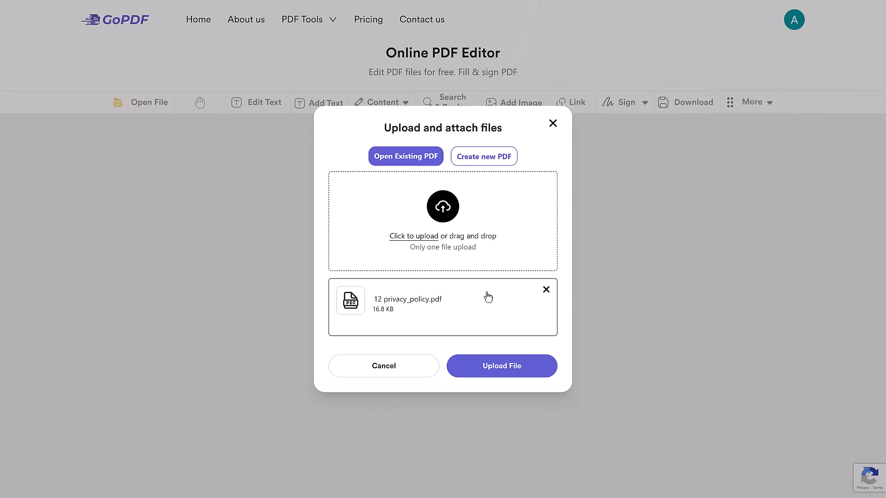
pyautogui.click(501, 366)
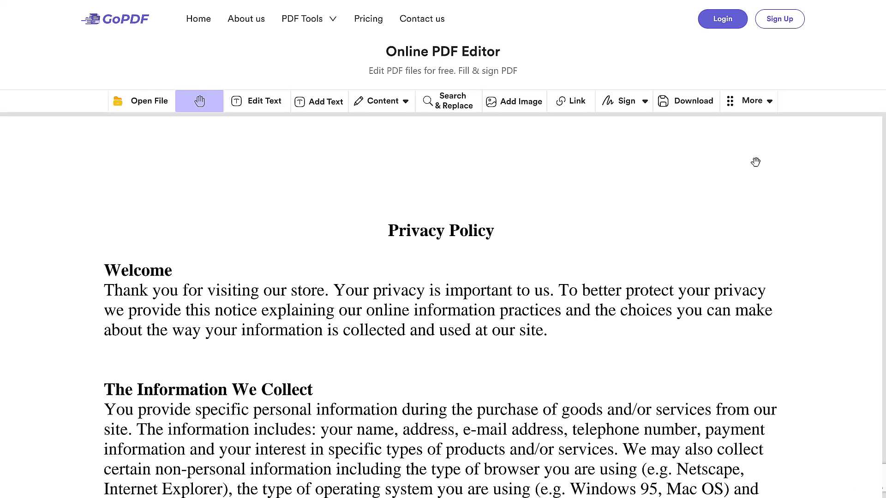
# - With Edit Text on, change 'store' to 'platform' in the Welcome paragraph
pyautogui.click(751, 101)
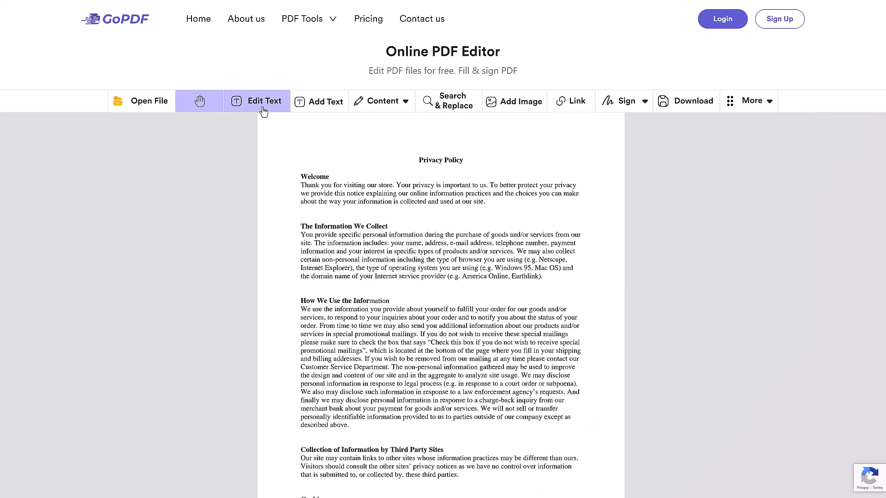
pyautogui.click(263, 100)
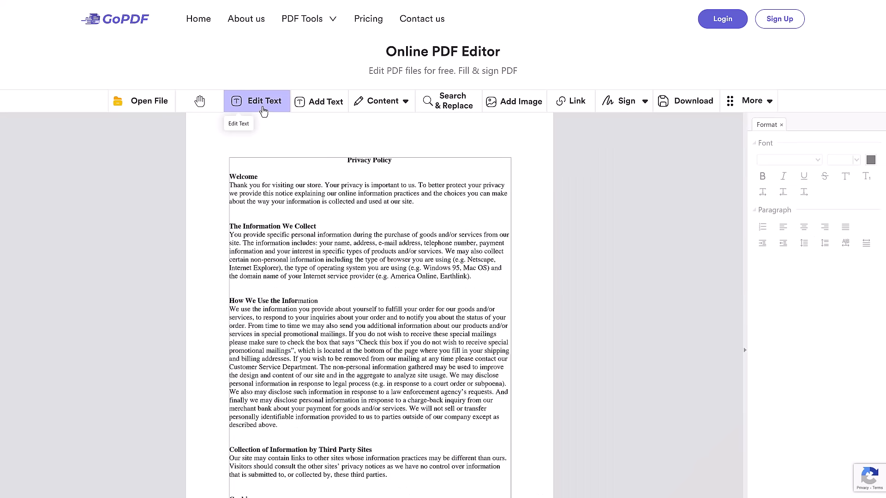
pyautogui.scroll(-3)
pyautogui.write('platform')
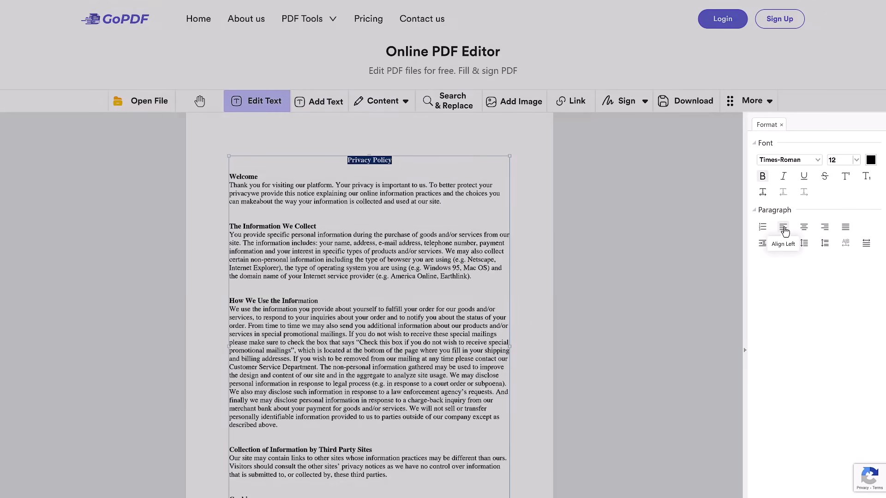
# - Add a 'Please sign here:' text line below the mailing address on the last page
pyautogui.click(319, 101)
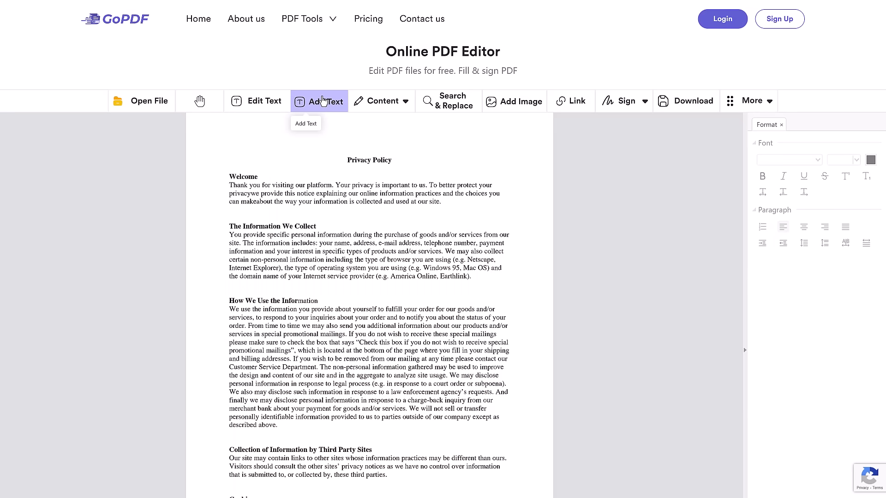
pyautogui.scroll(-3)
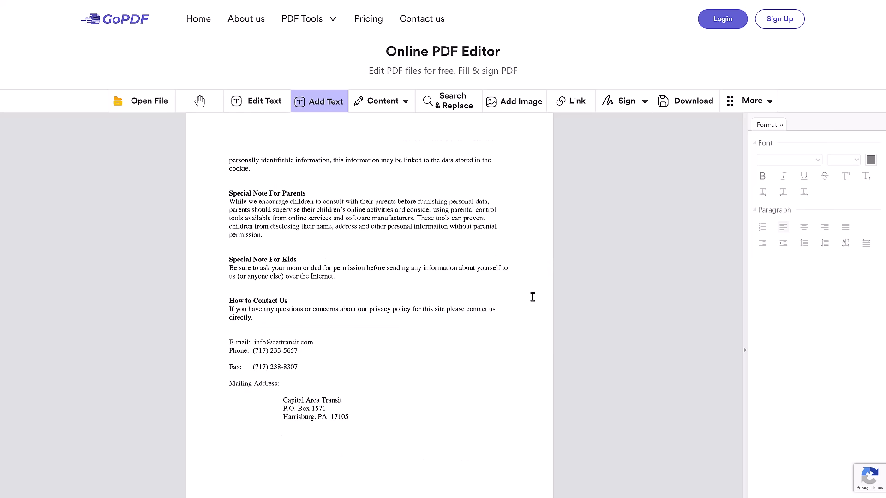
pyautogui.click(262, 437)
pyautogui.write('Please sign here:')
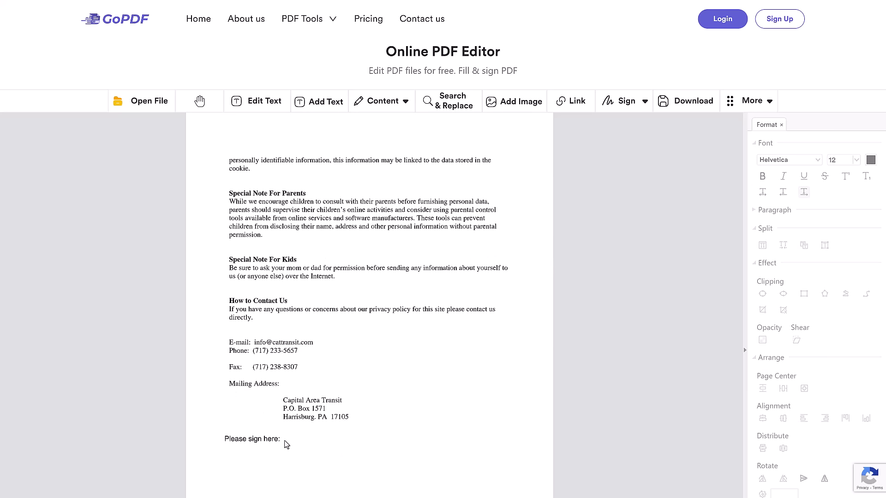
pyautogui.click(199, 101)
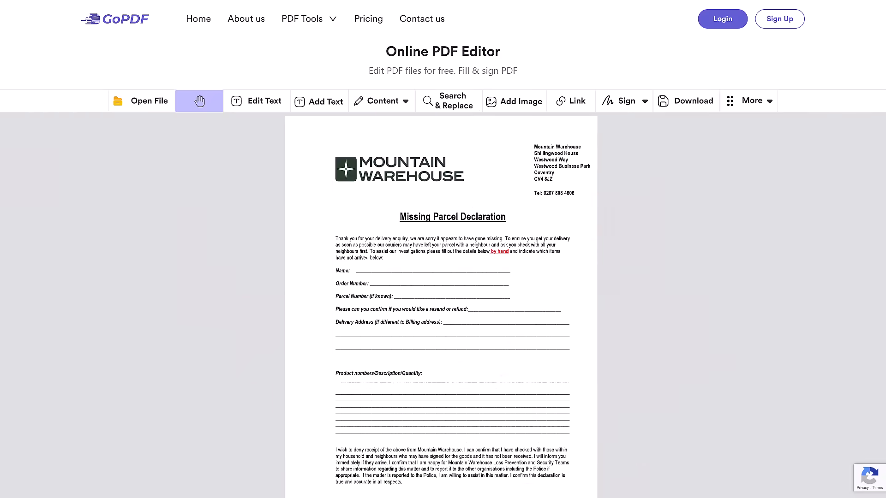
# - Set the Content dropdown to All and return to the privacy policy document
pyautogui.click(381, 101)
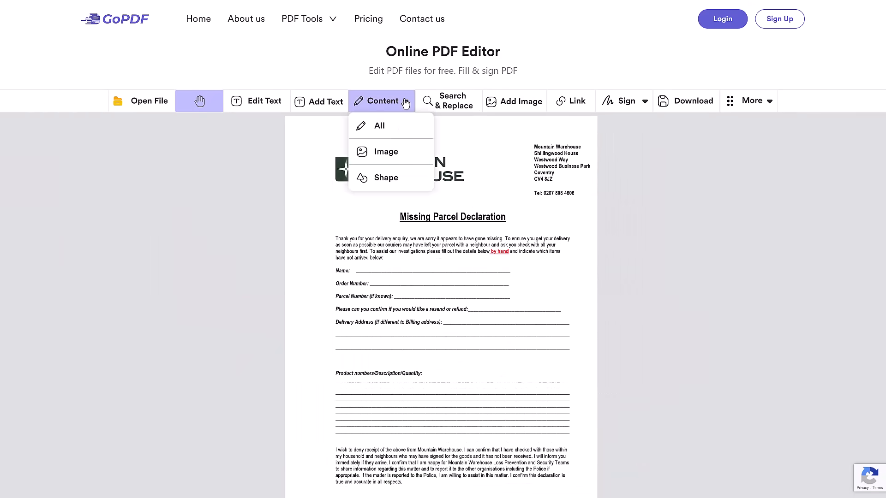
pyautogui.click(379, 126)
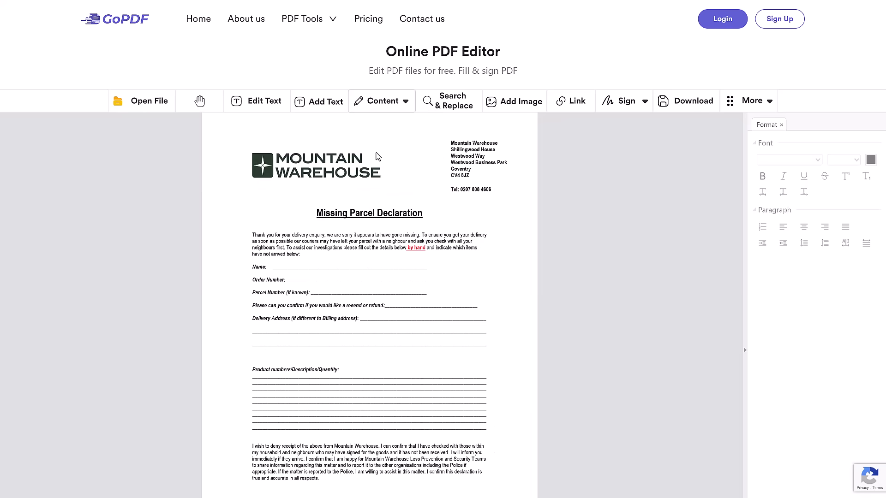
pyautogui.click(316, 165)
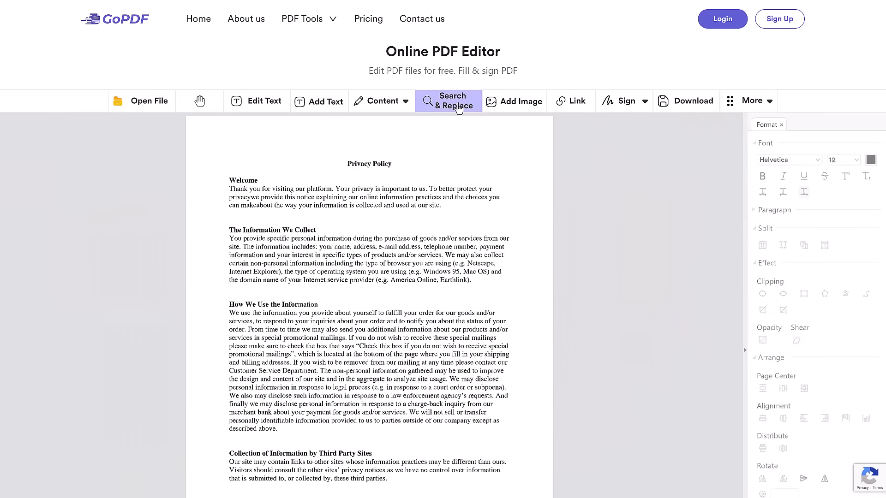
# - Find and replace 'Information' with 'Content', confirming the 25-occurrence swap
pyautogui.click(448, 100)
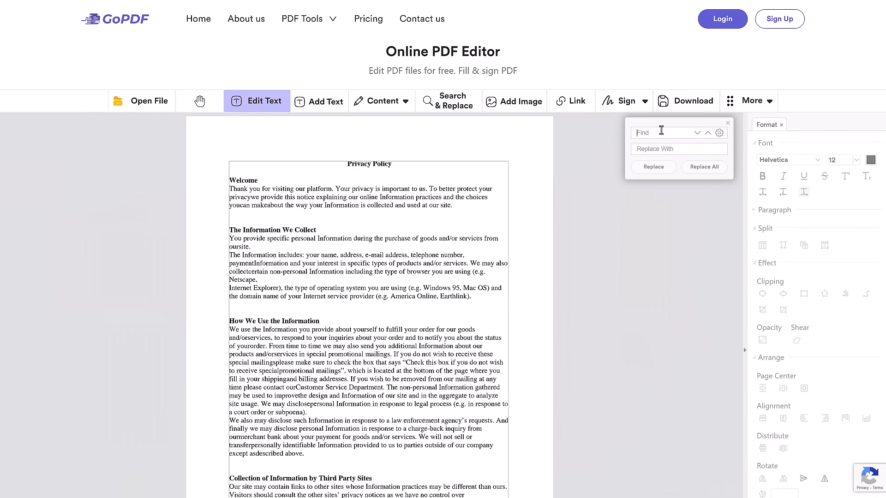
pyautogui.write('Co')
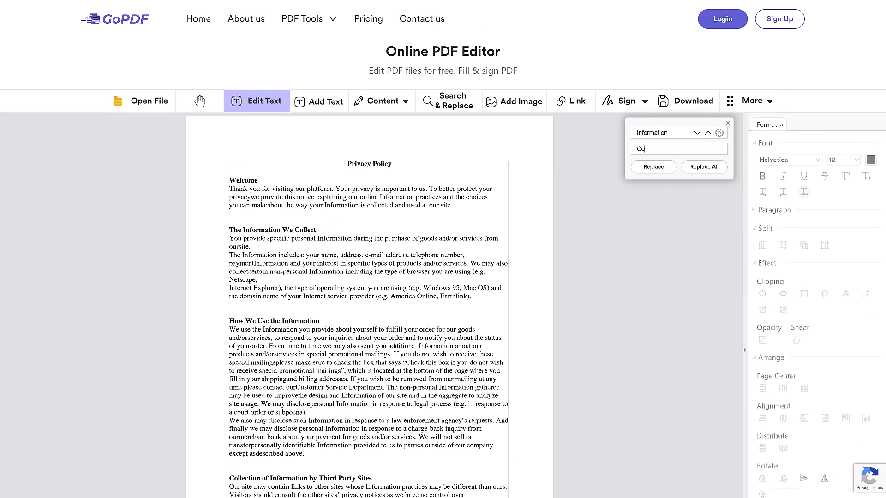
pyautogui.click(703, 166)
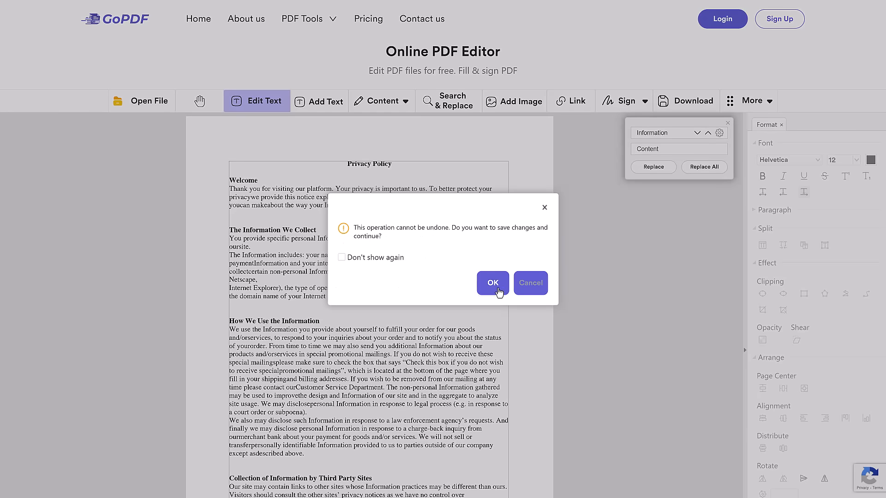
pyautogui.click(492, 283)
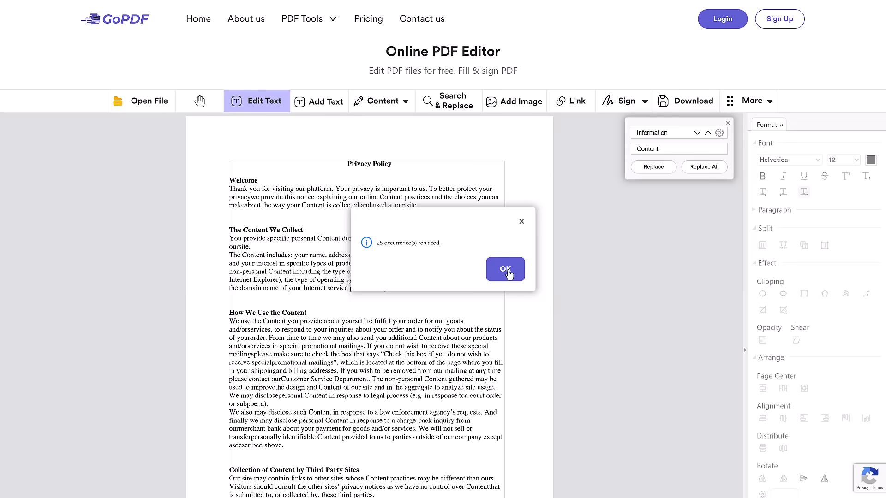
pyautogui.click(505, 269)
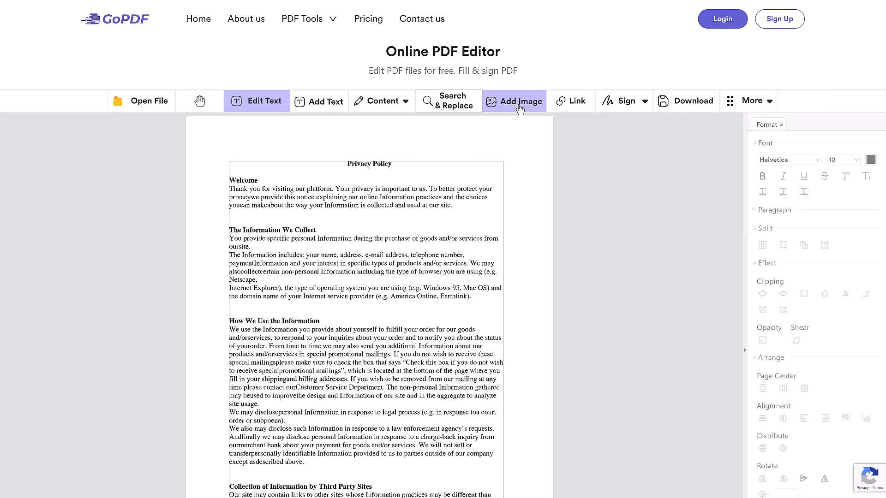
# - Insert the GoPDF logo and shrink it into the page's top-right corner
pyautogui.click(513, 100)
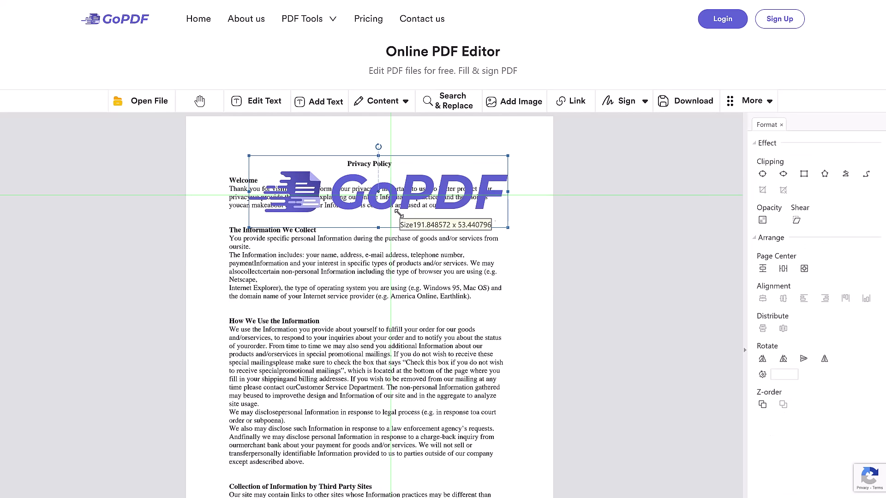
pyautogui.moveTo(377, 189); pyautogui.dragTo(455, 213)
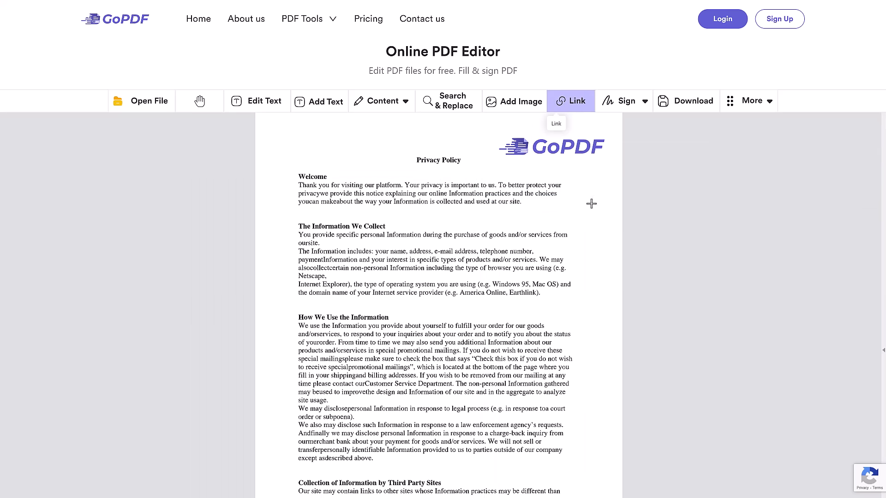
# - Draw a link box over the contact email under How to Contact Us
pyautogui.scroll(-3)
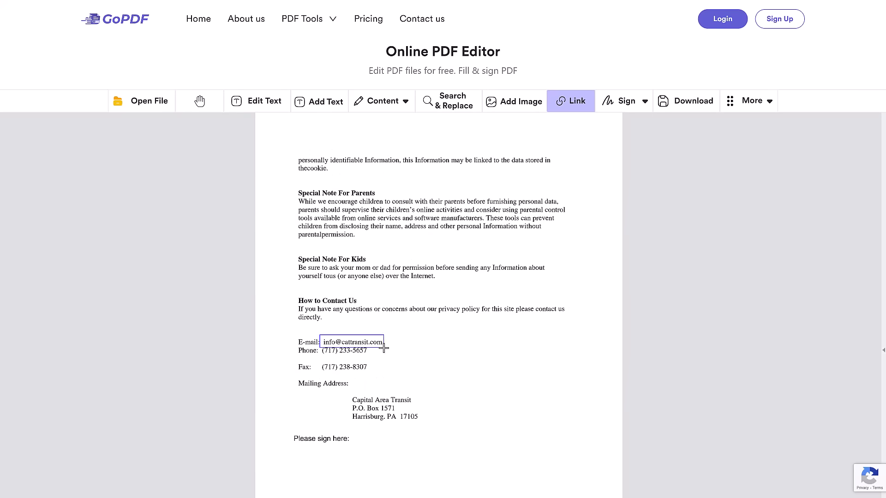
pyautogui.click(571, 101)
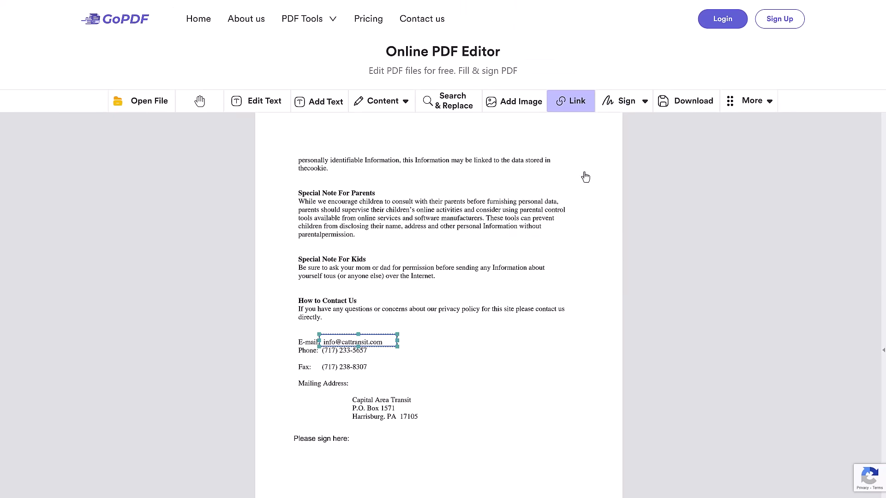
pyautogui.click(624, 100)
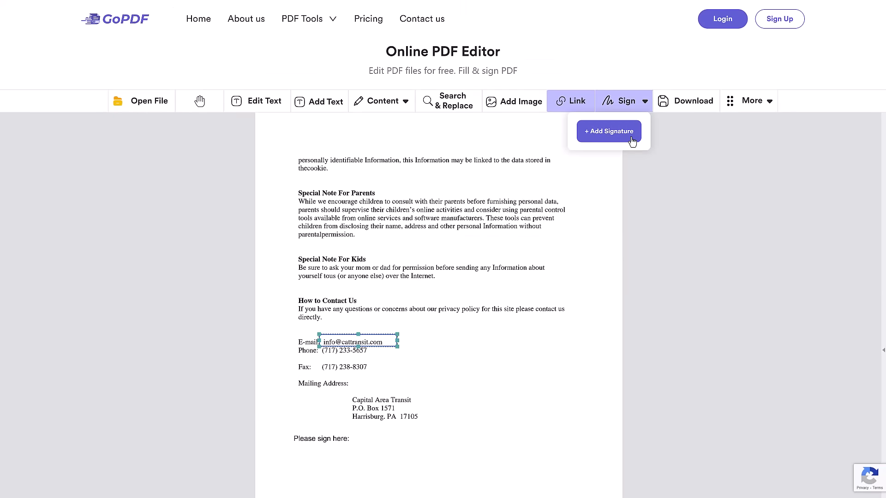
# - Start a new signature, preview the Type and Image tabs, then return to Draw
pyautogui.click(608, 131)
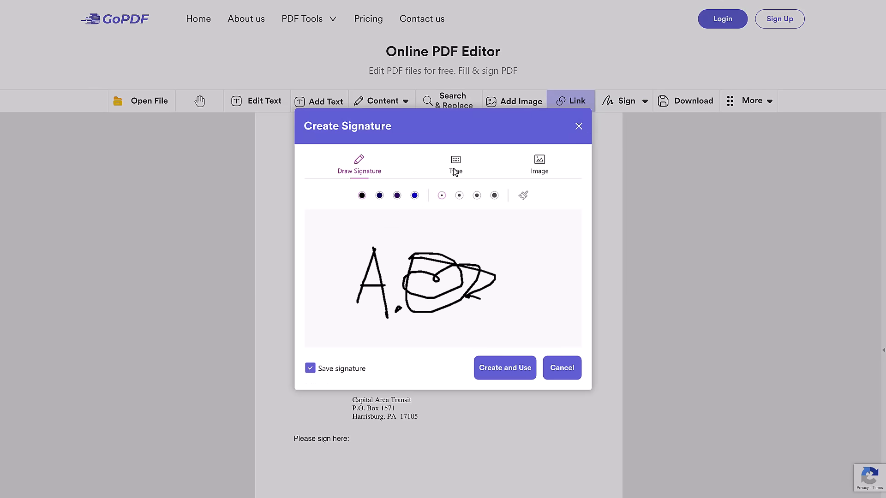
pyautogui.click(455, 163)
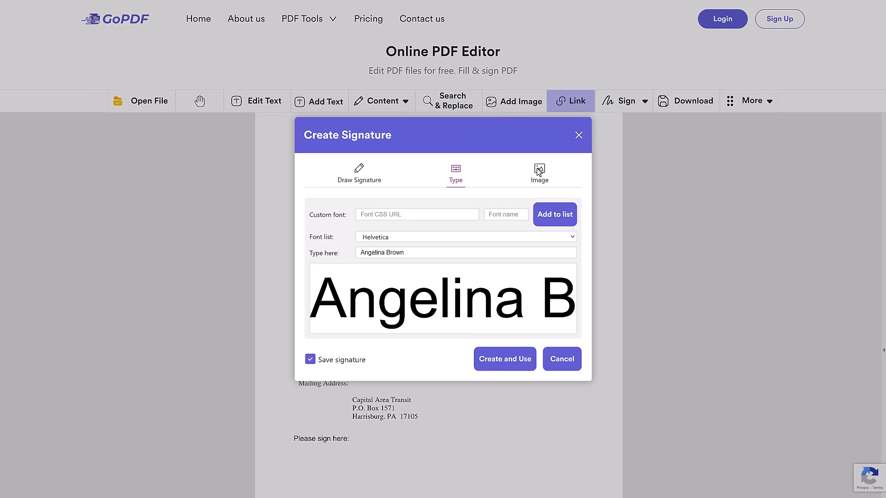
pyautogui.click(539, 173)
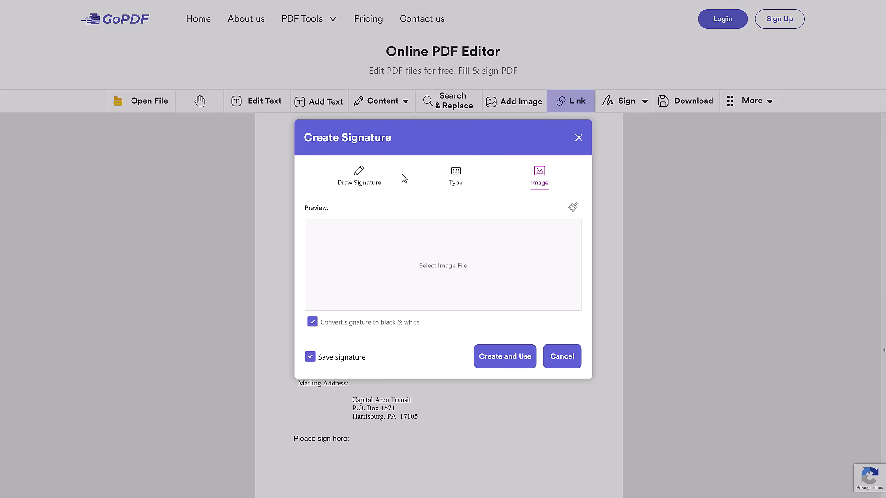
pyautogui.click(504, 357)
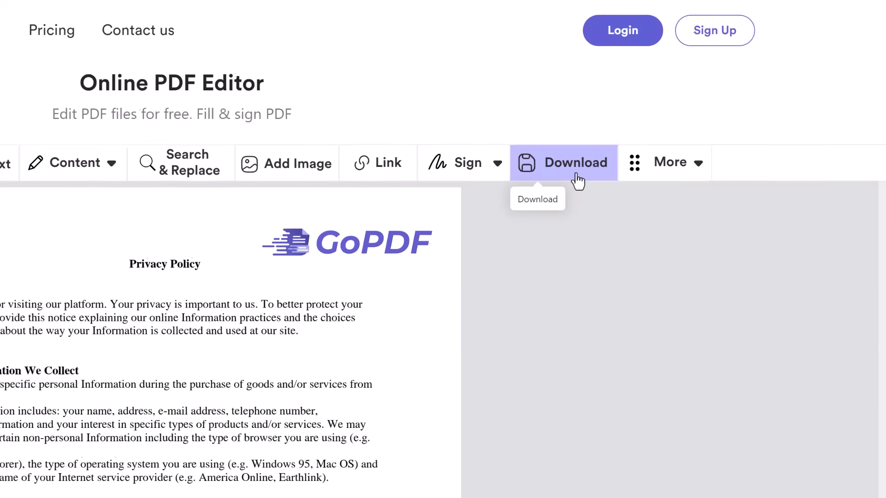
# - Place the signature under 'Please sign here:' and a checkmark beside the E-mail line
pyautogui.click(748, 101)
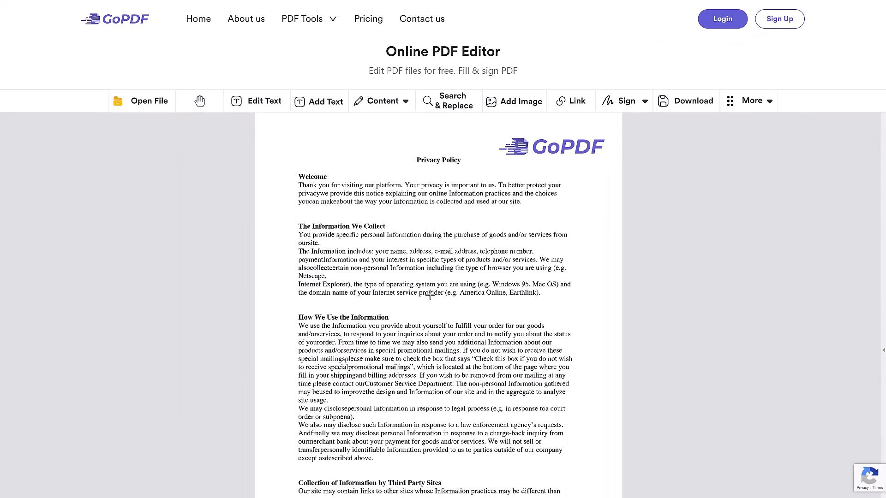
pyautogui.click(199, 101)
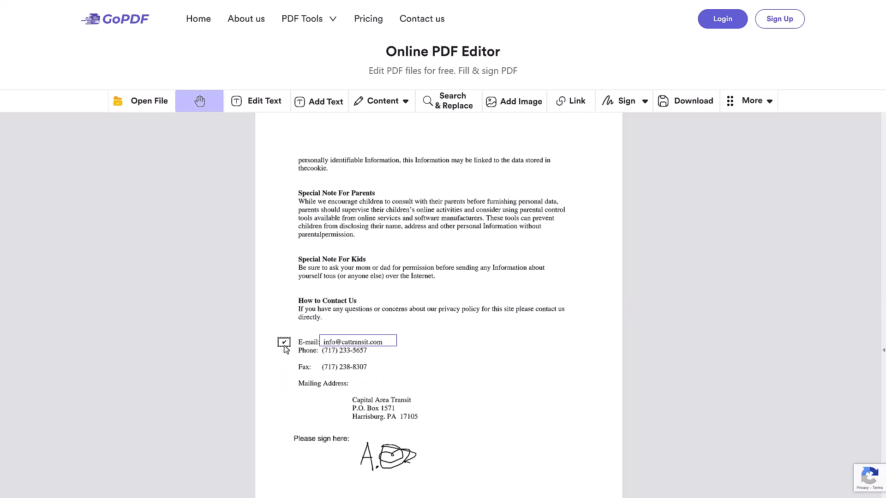
pyautogui.click(751, 101)
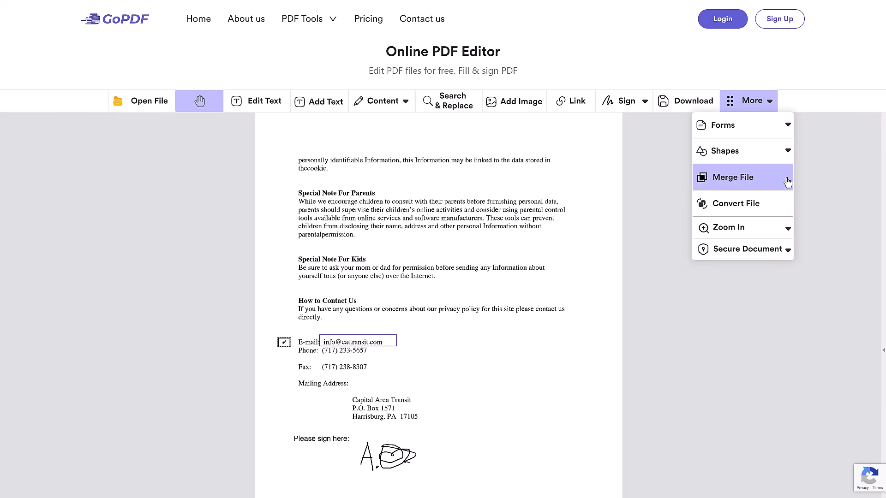
pyautogui.click(732, 176)
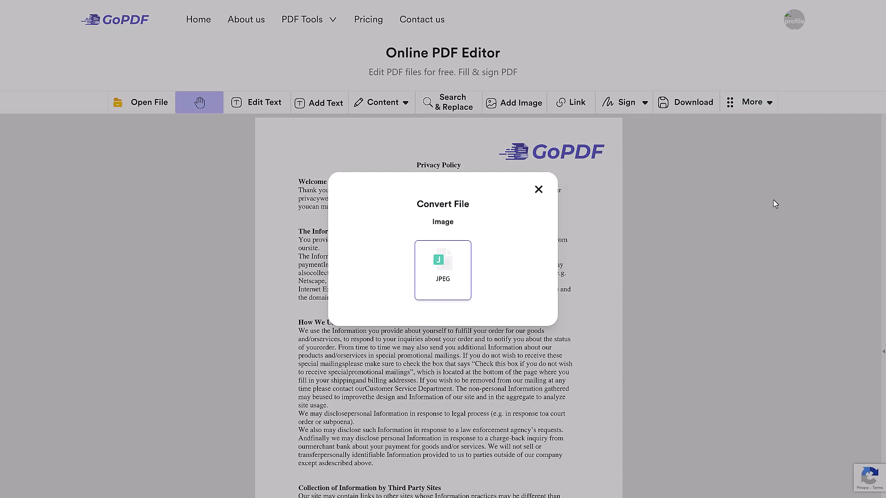
pyautogui.click(538, 189)
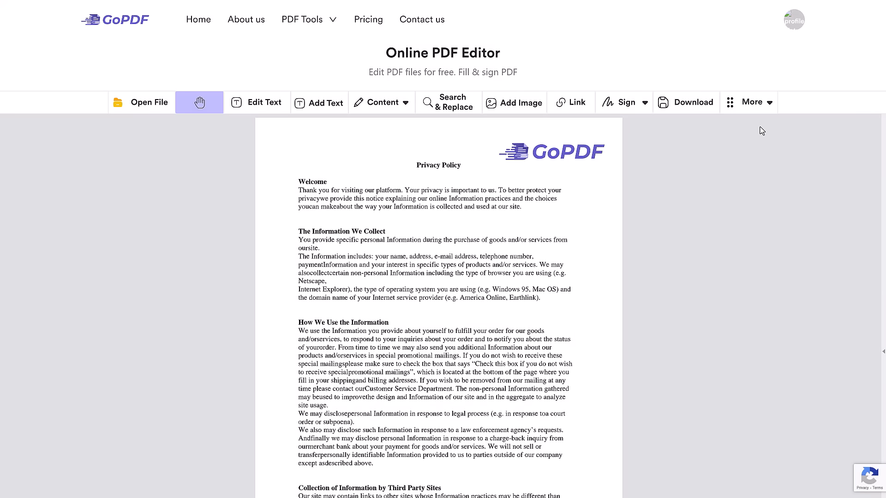
pyautogui.click(749, 102)
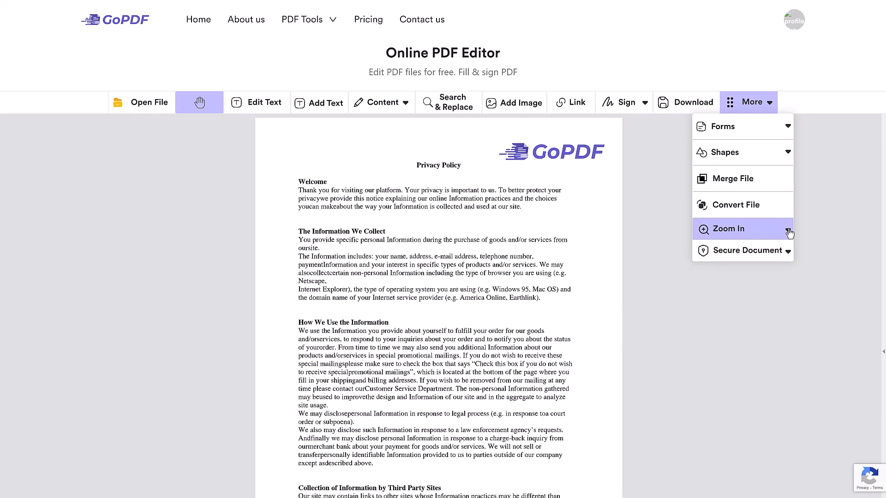
# - Expand Secure Document in the More list and choose Password Protect
pyautogui.click(746, 250)
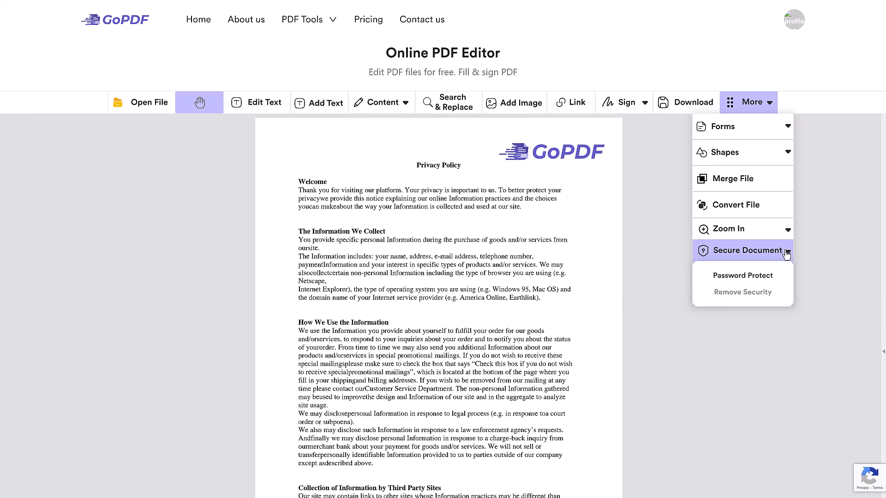
pyautogui.click(742, 275)
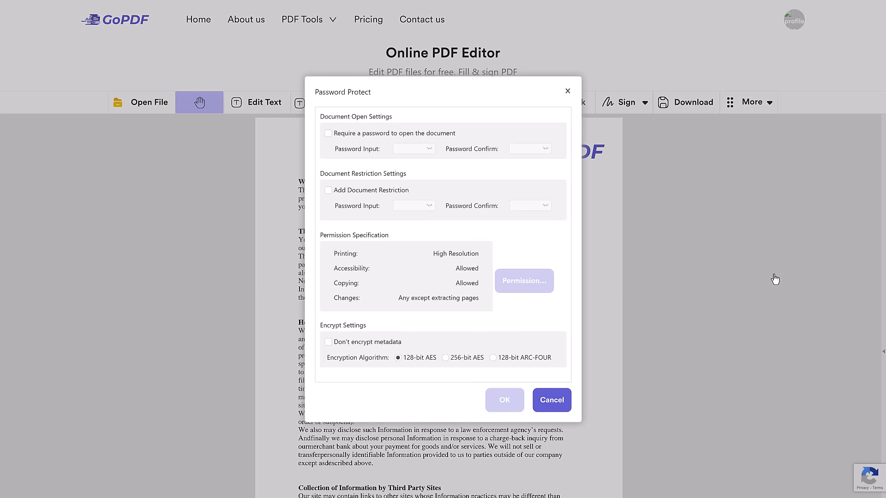